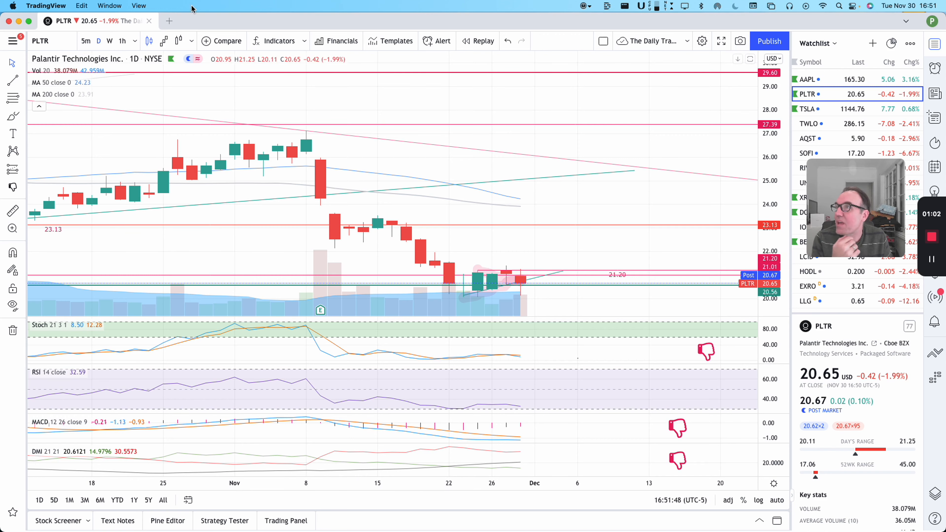
Show the PLTR chart in 1h candles instead of daily
left_click(123, 40)
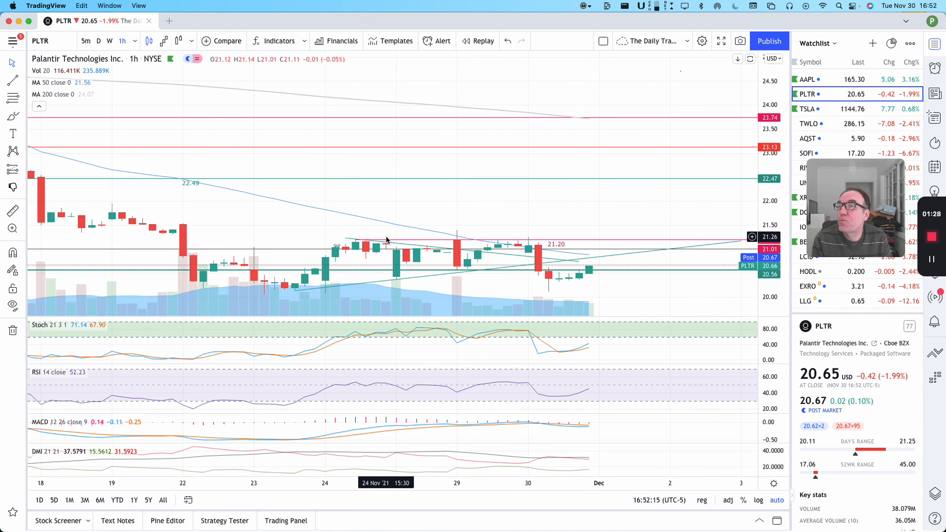
mouse_move(567, 244)
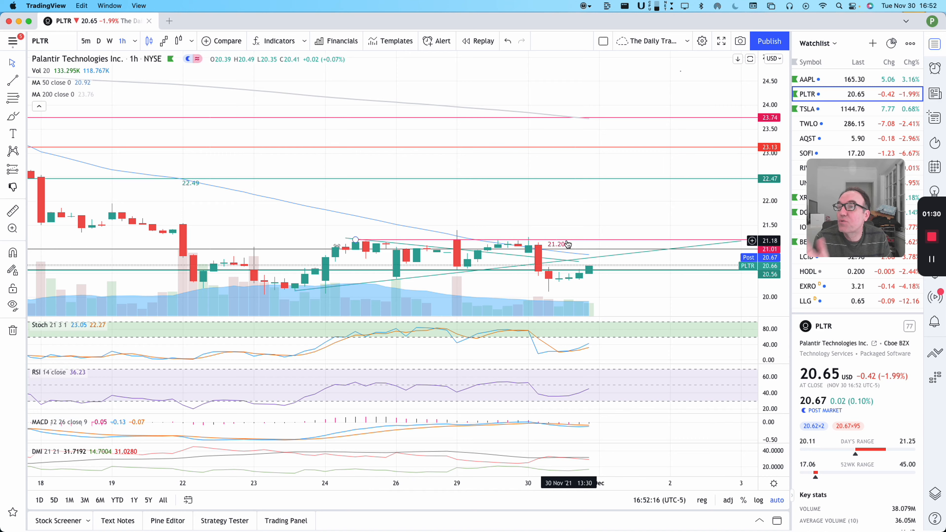
Select the rising trend line from the November 23 low and increase its width
left_click(355, 240)
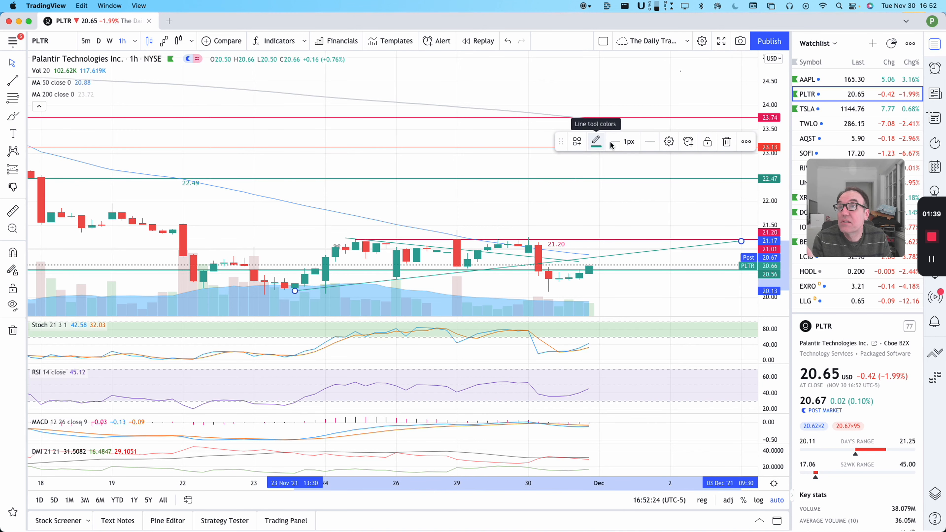
left_click(629, 142)
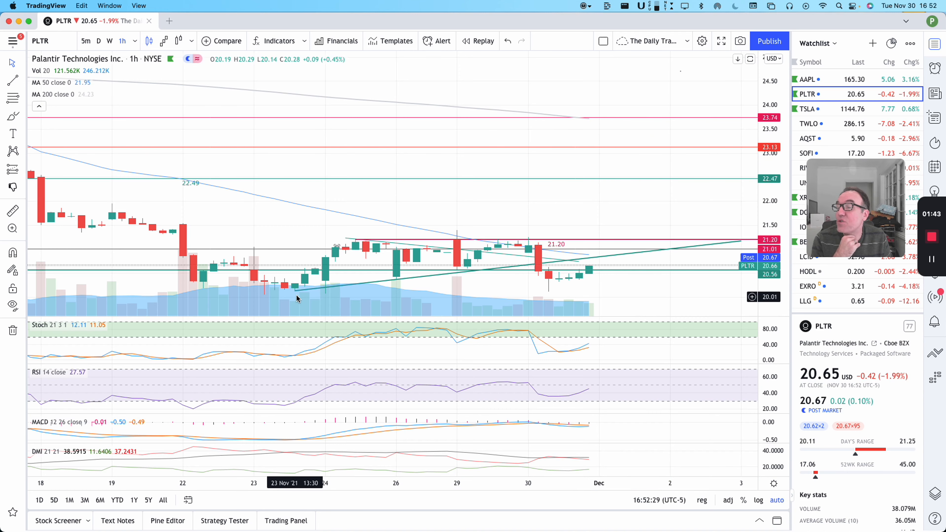
mouse_move(513, 269)
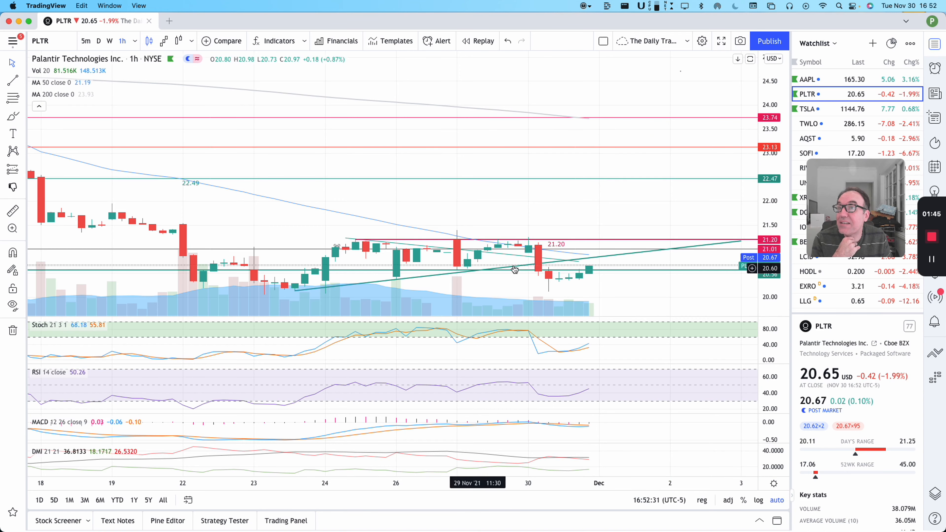
mouse_move(585, 278)
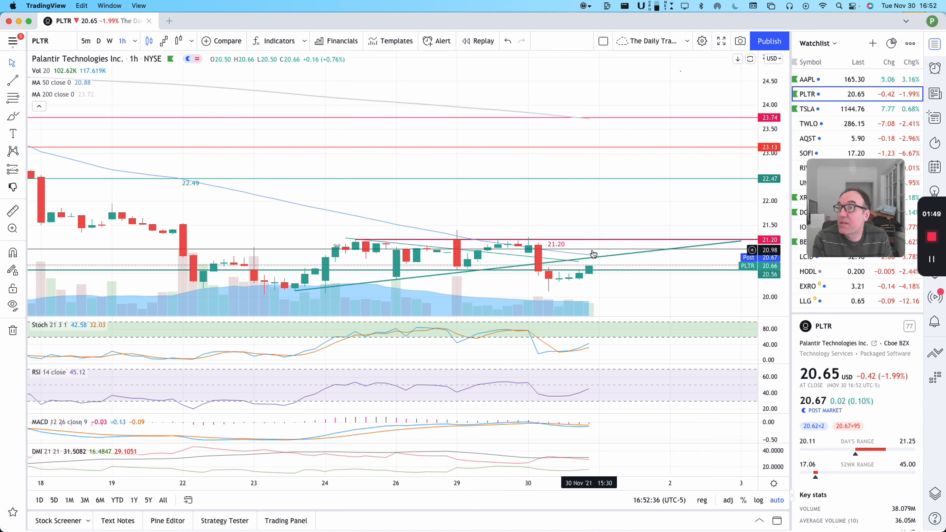
mouse_move(355, 301)
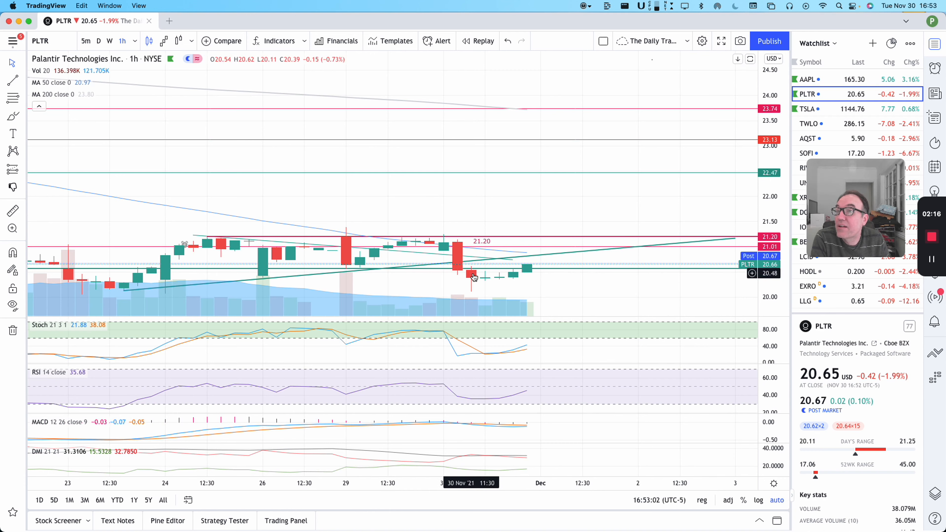
mouse_move(473, 307)
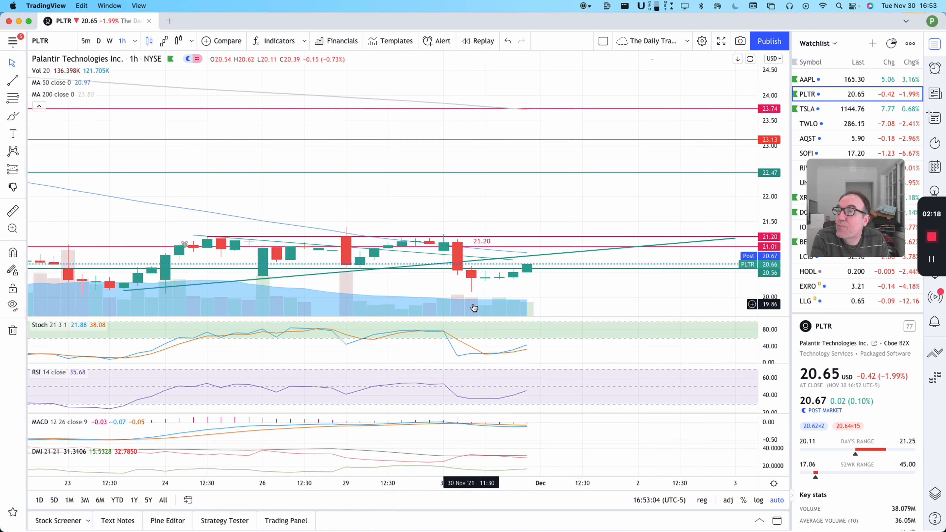
mouse_move(473, 304)
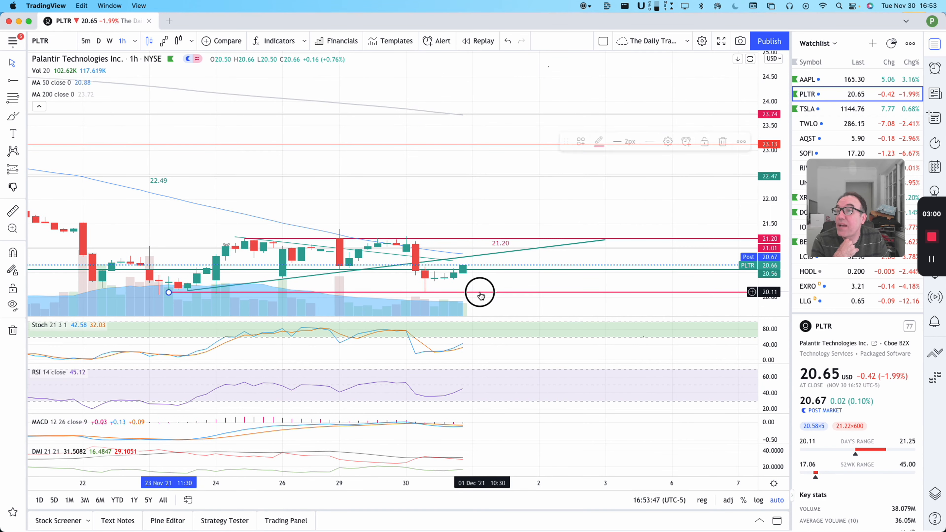
Restyle the 20.10 support ray teal with a 2px width
left_click(596, 141)
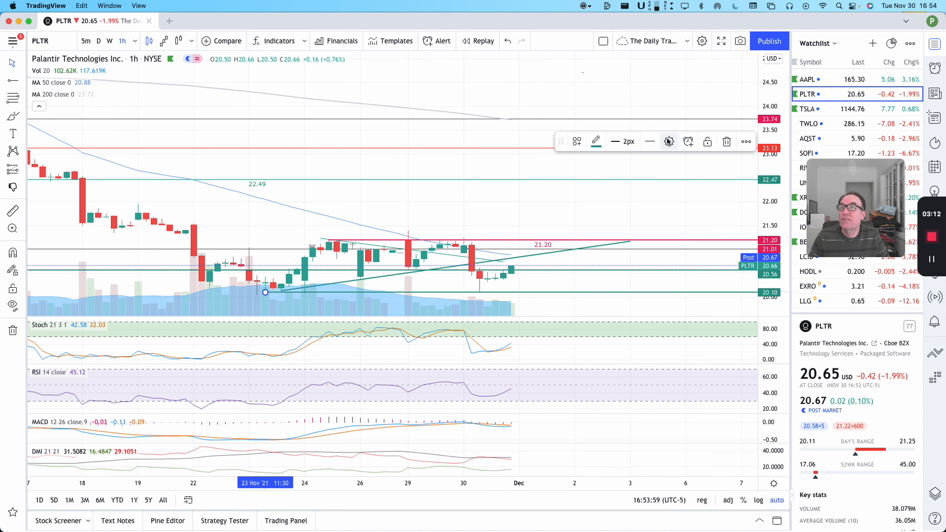
Set the support ray's price to exactly 20.10 and colour its 20.10 label text green
left_click(669, 141)
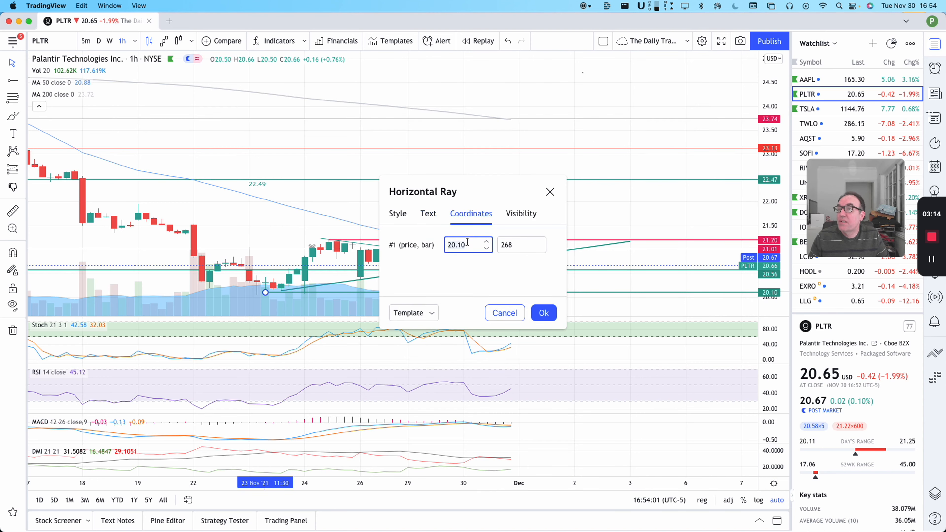
left_click(427, 212)
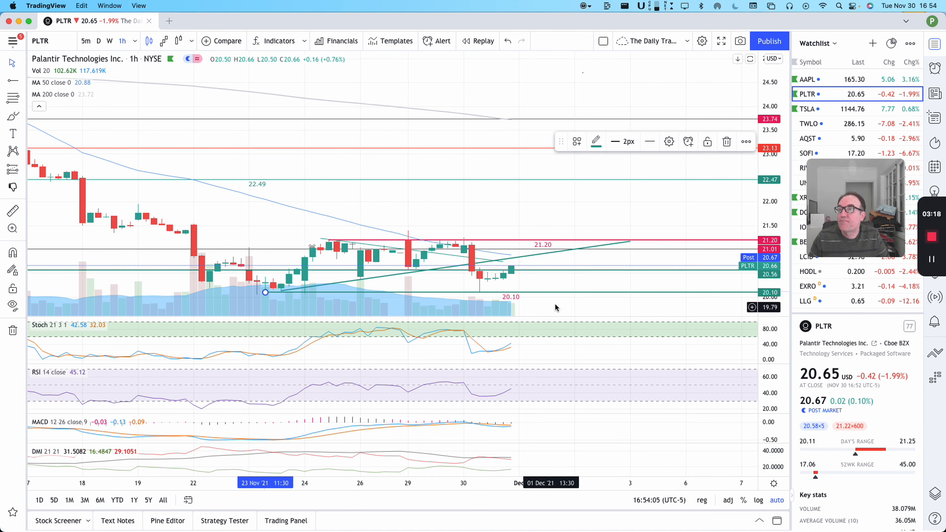
left_click(668, 142)
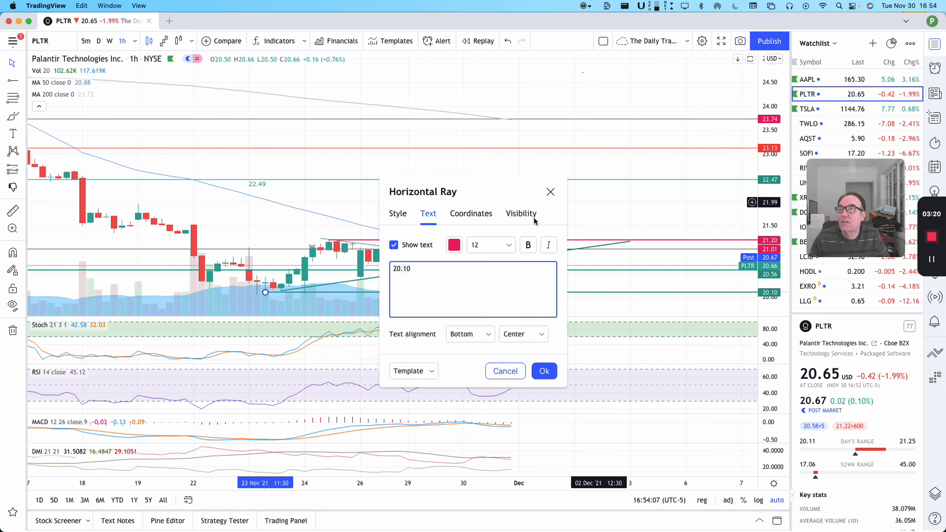
left_click(454, 245)
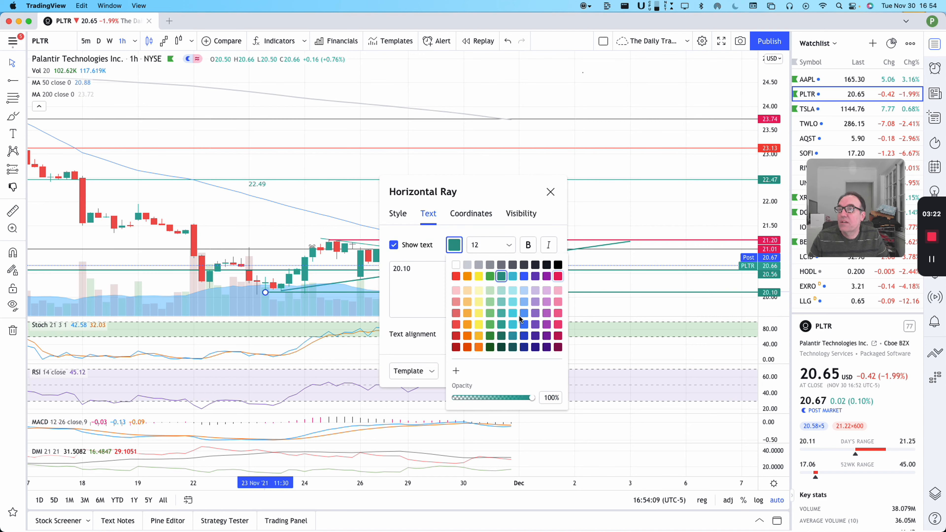
left_click(550, 192)
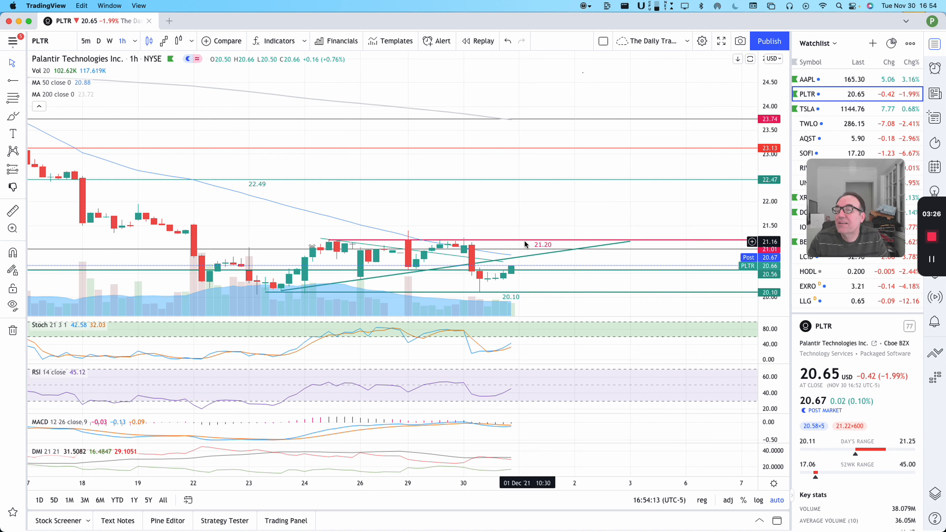
mouse_move(513, 240)
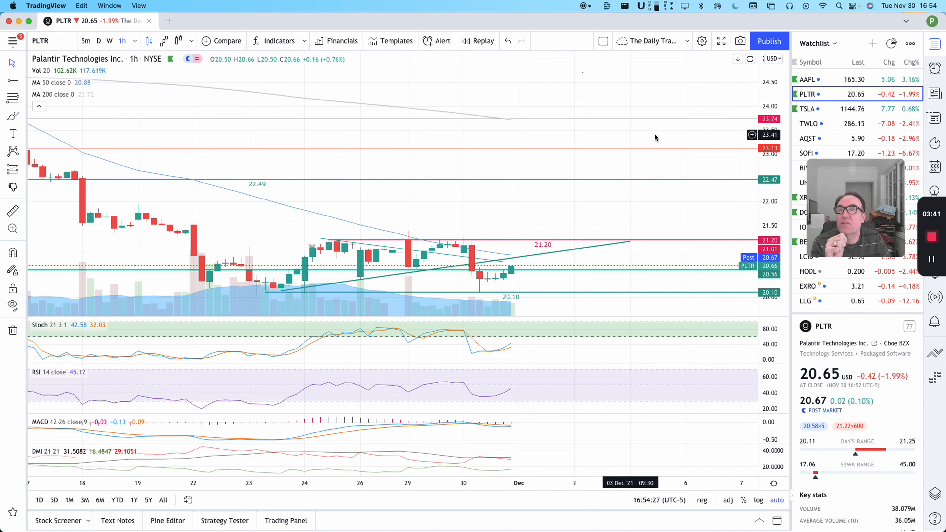
Back on daily candles, step through the DJI, SPX and NDX index charts from the Red list
left_click(835, 43)
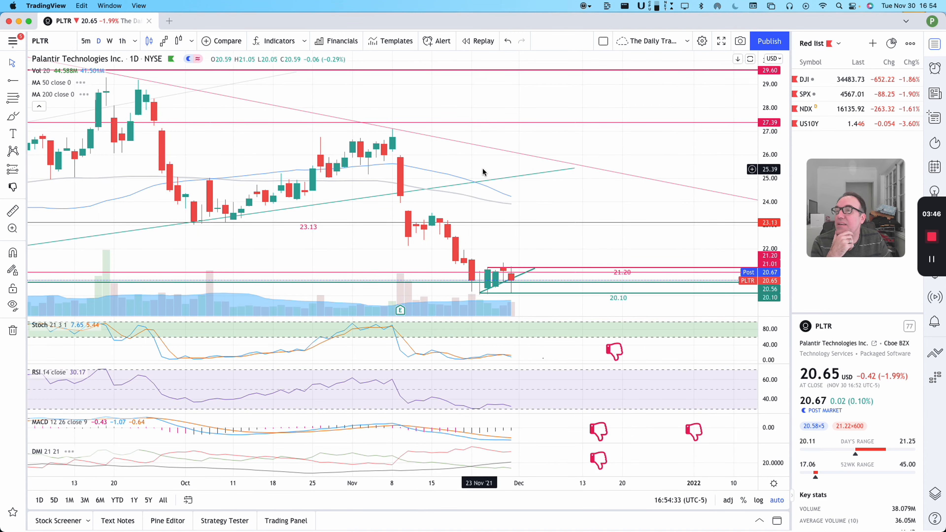
left_click(806, 78)
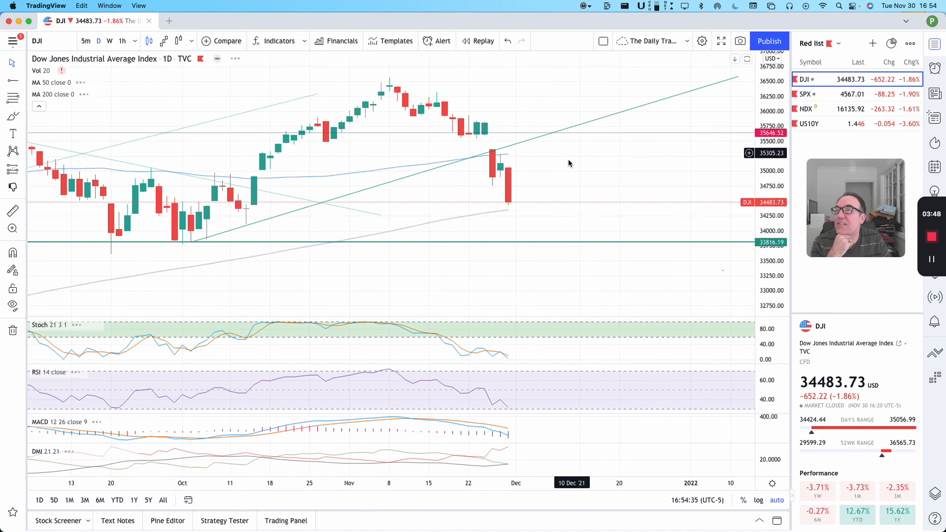
scroll("down", 3)
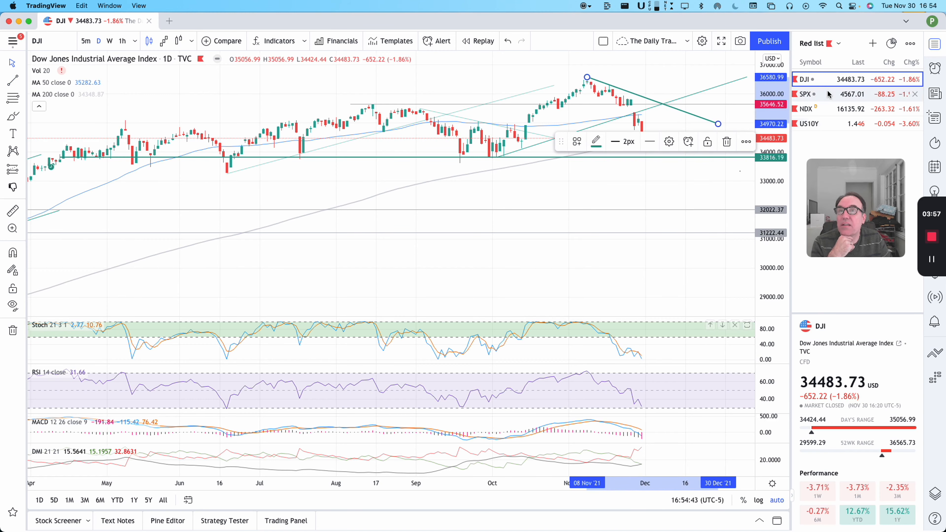
left_click(804, 94)
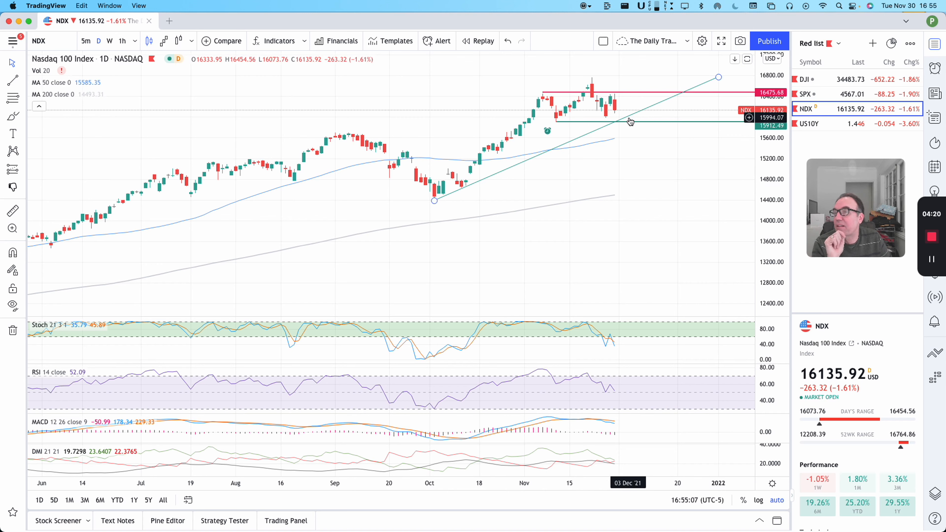
Switch to the main Watchlist and reopen the annotated PLTR daily chart
left_click(836, 43)
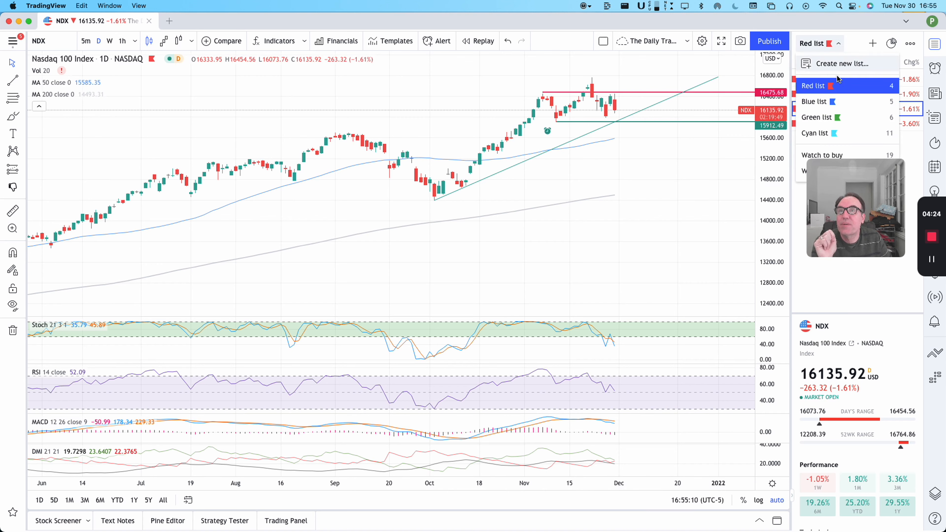
left_click(815, 43)
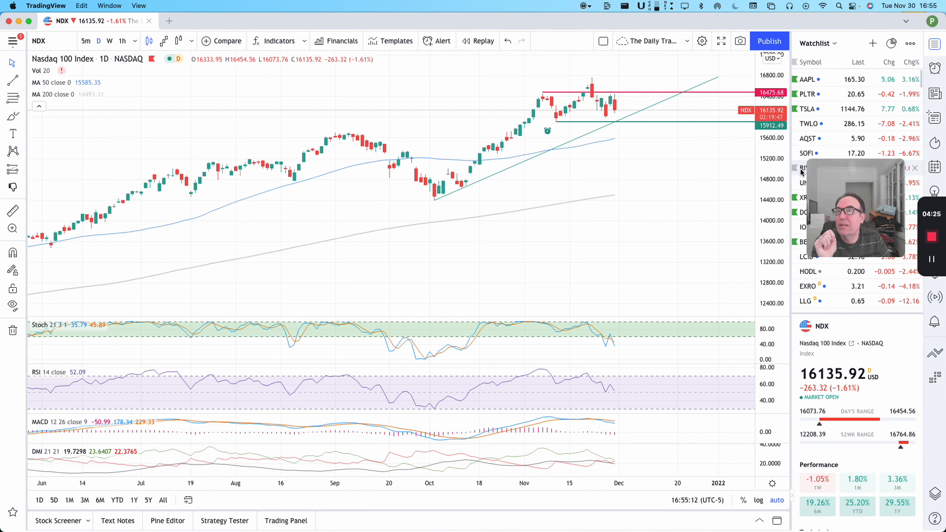
left_click(806, 94)
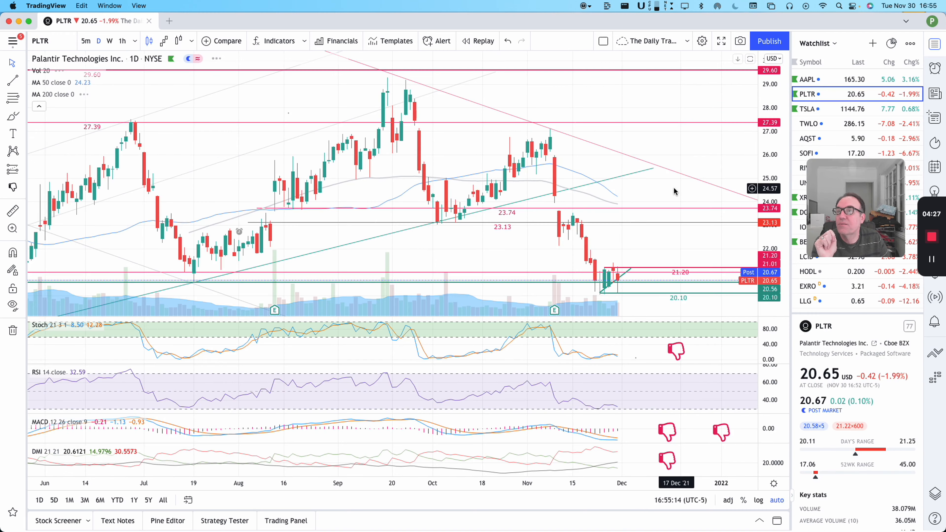